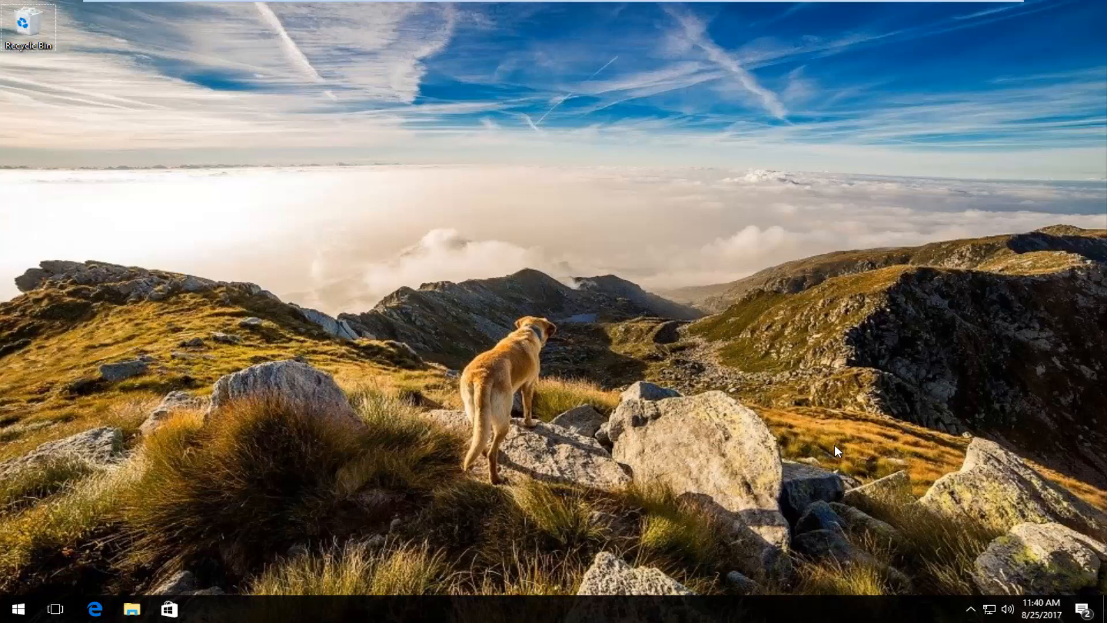
{"action": "mouse_move", "coordinate": [830, 453]}
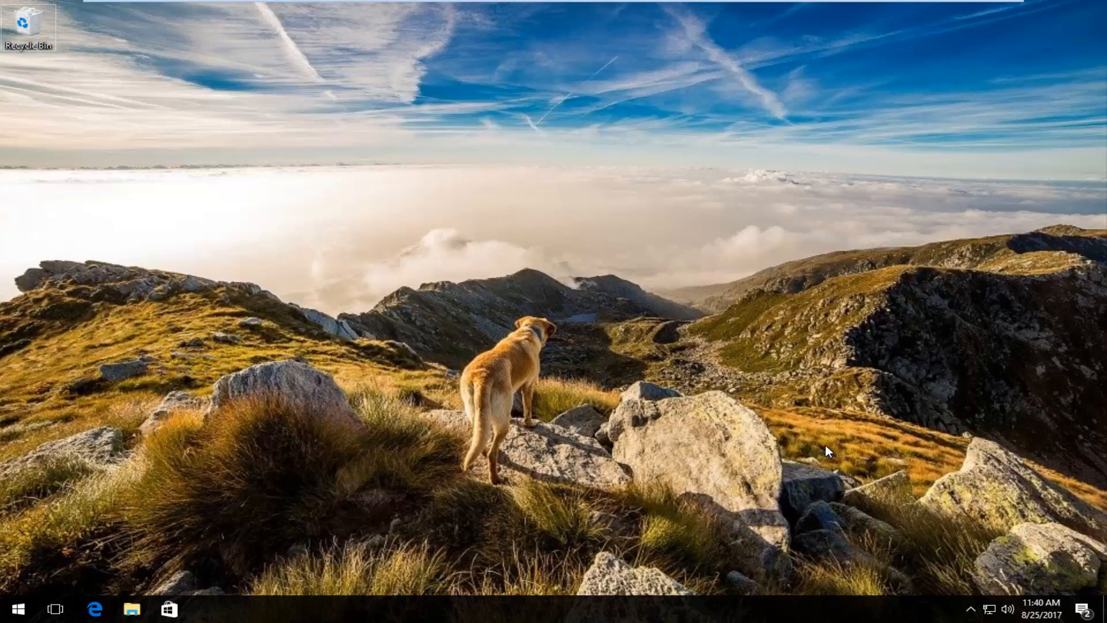
- Search the Start menu for 'services'
{"action": "left_click", "coordinate": [14, 609]}
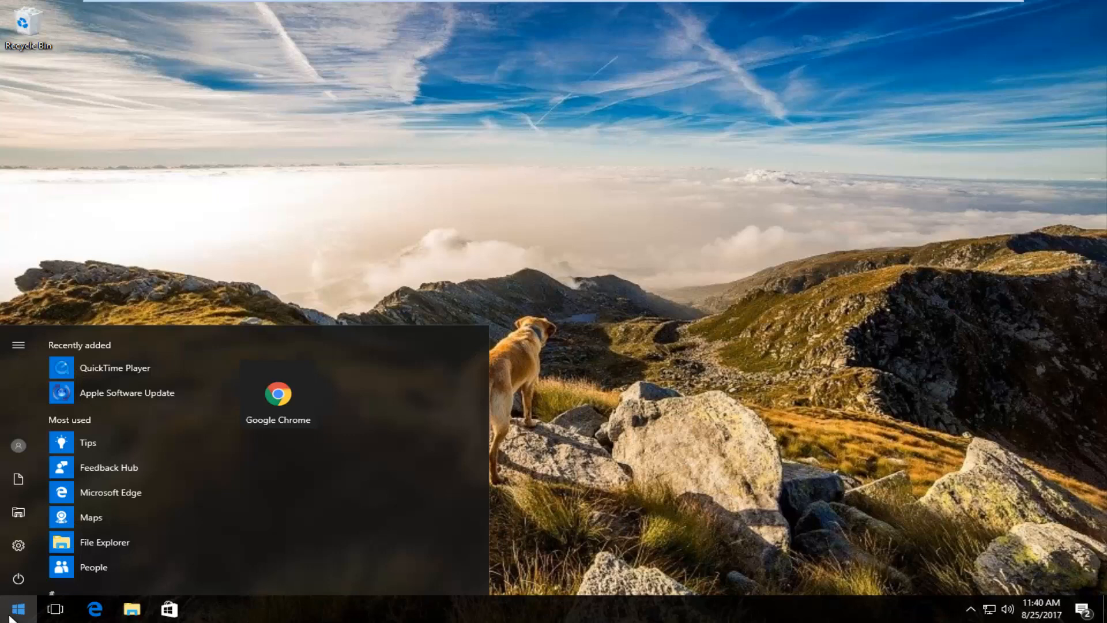
{"action": "type", "text": "services"}
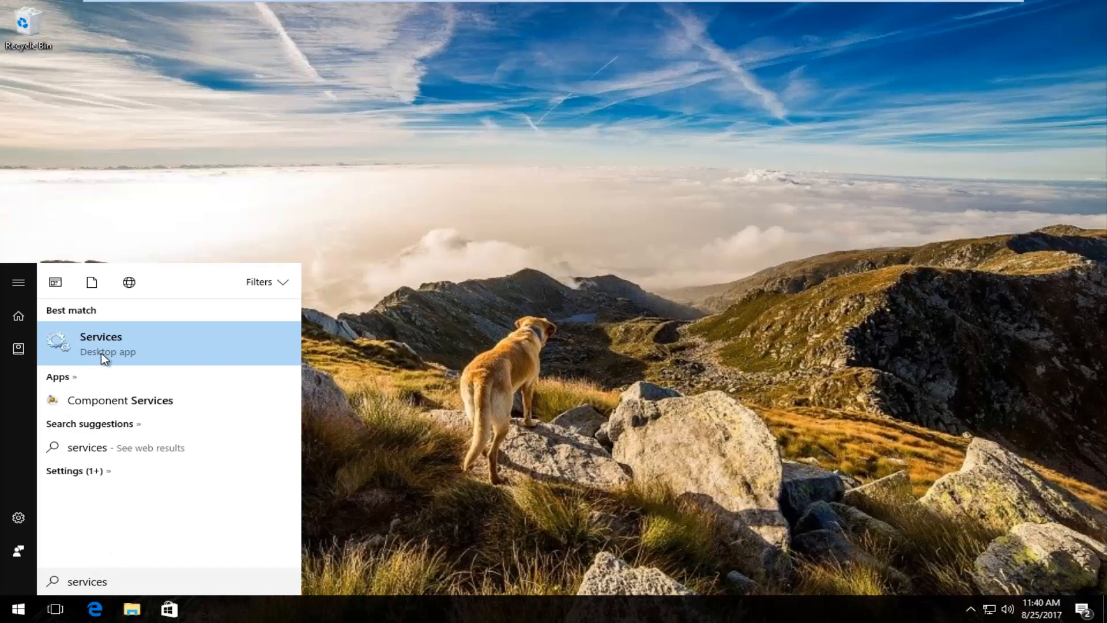
- Launch Services, check Remote Procedure Call (RPC) details, then select Print Spooler
{"action": "left_click", "coordinate": [101, 343]}
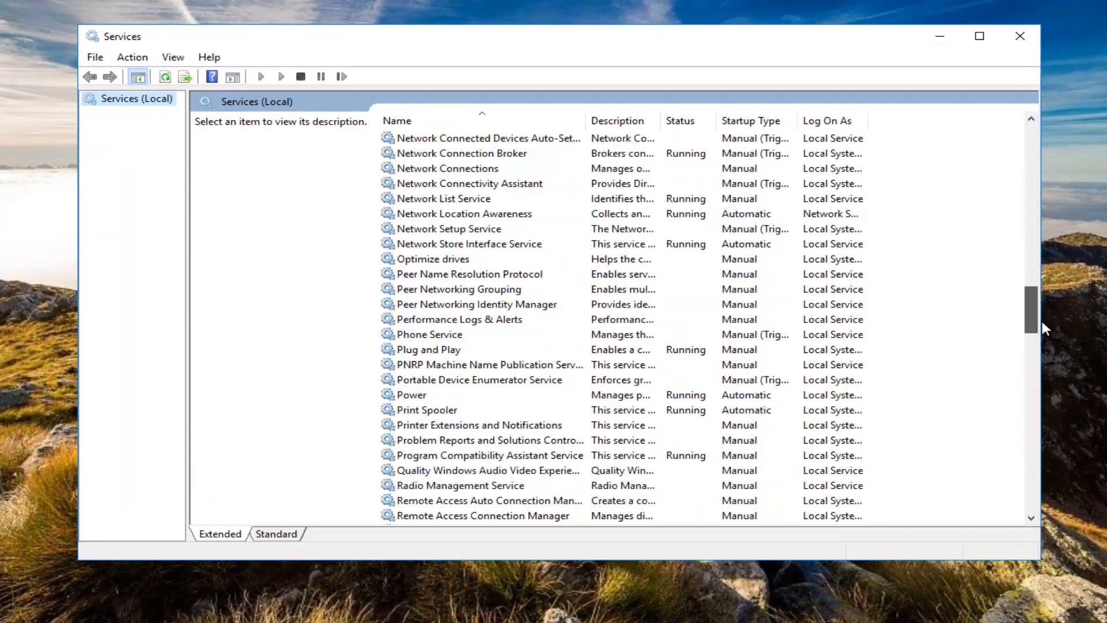
{"action": "left_click", "coordinate": [464, 380]}
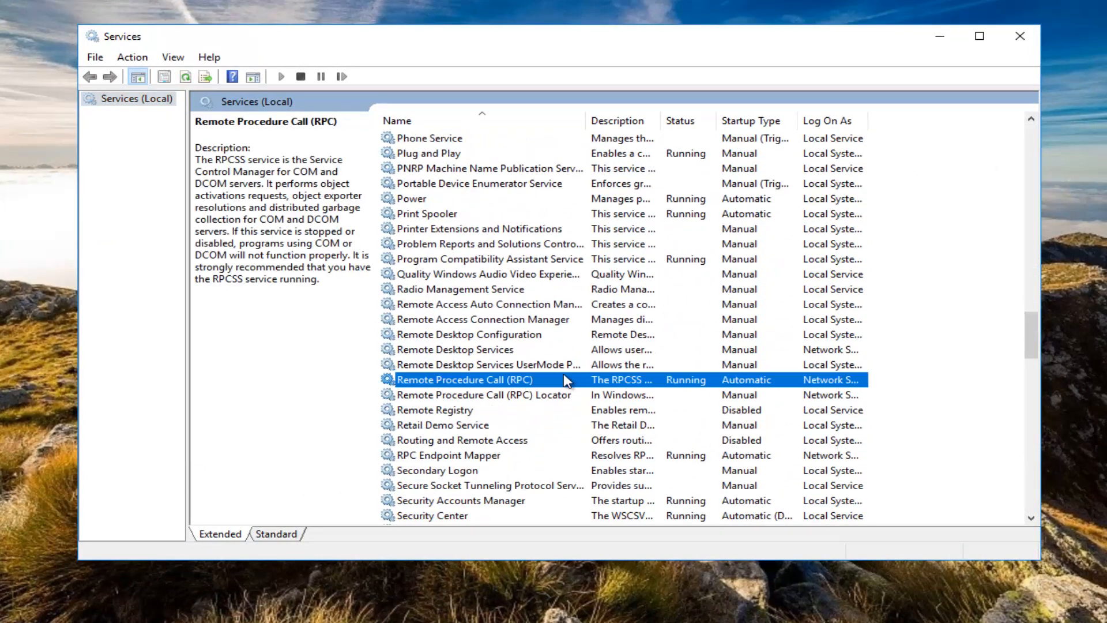
{"action": "double_click", "coordinate": [464, 379]}
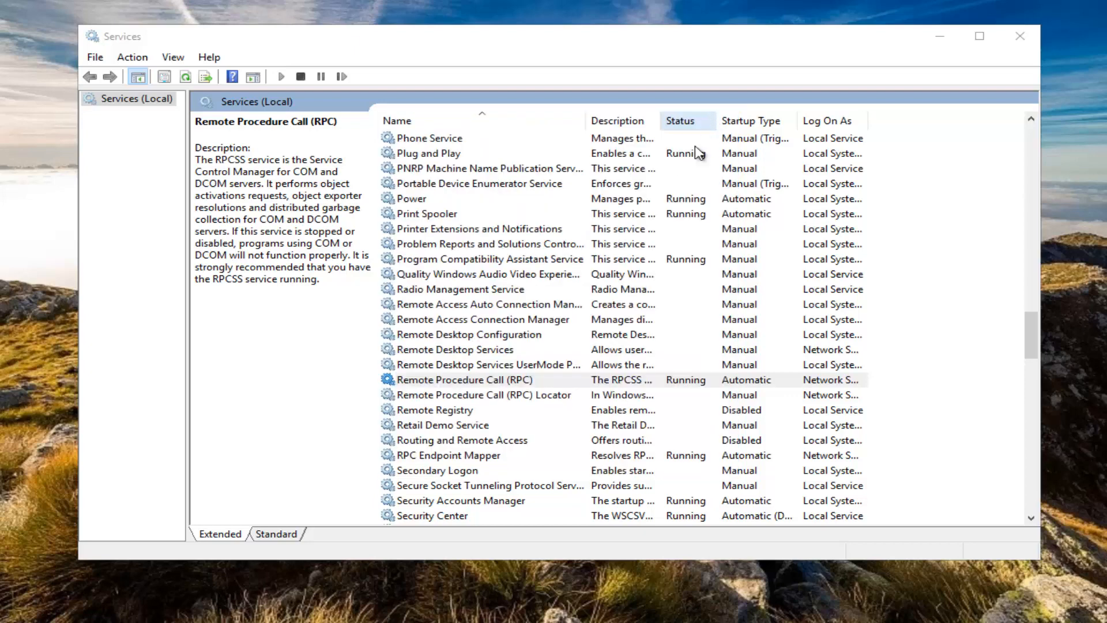
{"action": "left_click", "coordinate": [465, 379]}
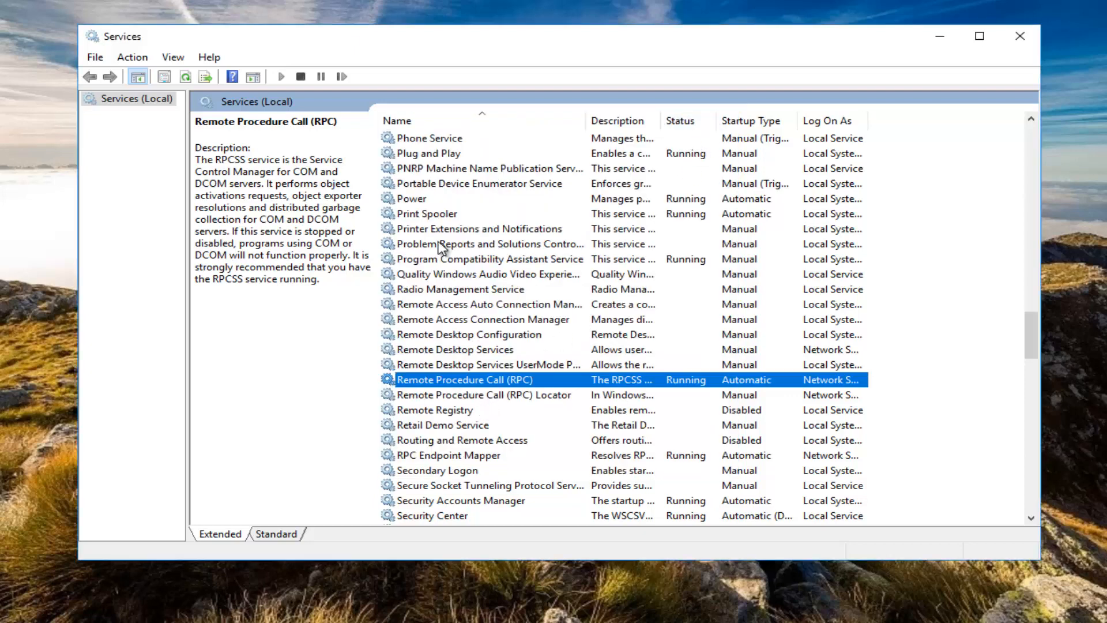
{"action": "left_click", "coordinate": [427, 213]}
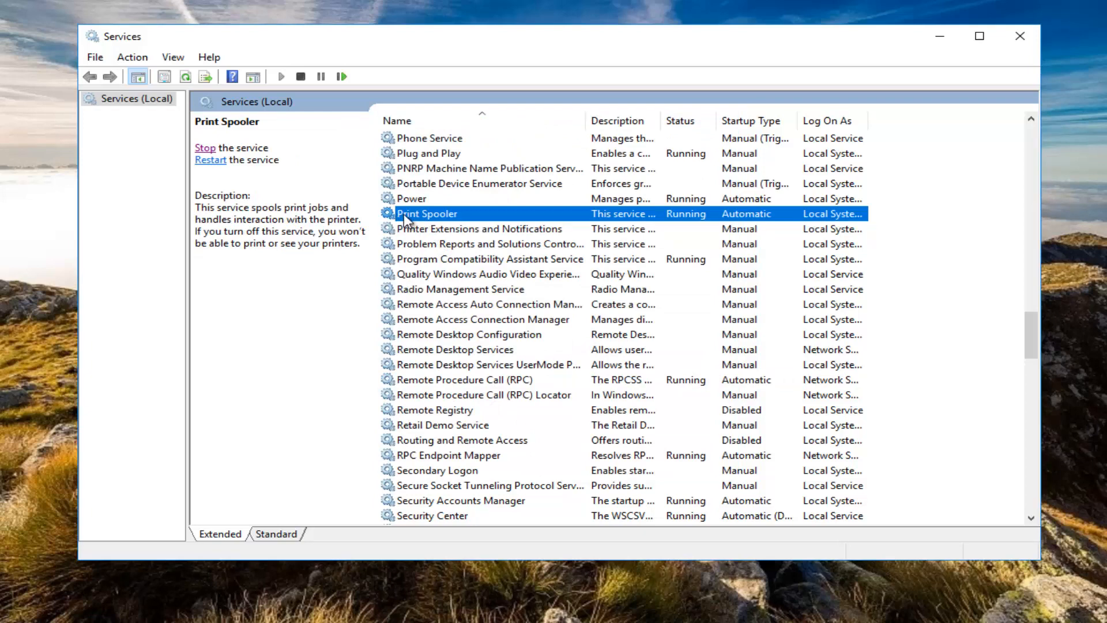
- Stop and restart the Print Spooler service from its properties
{"action": "double_click", "coordinate": [428, 214]}
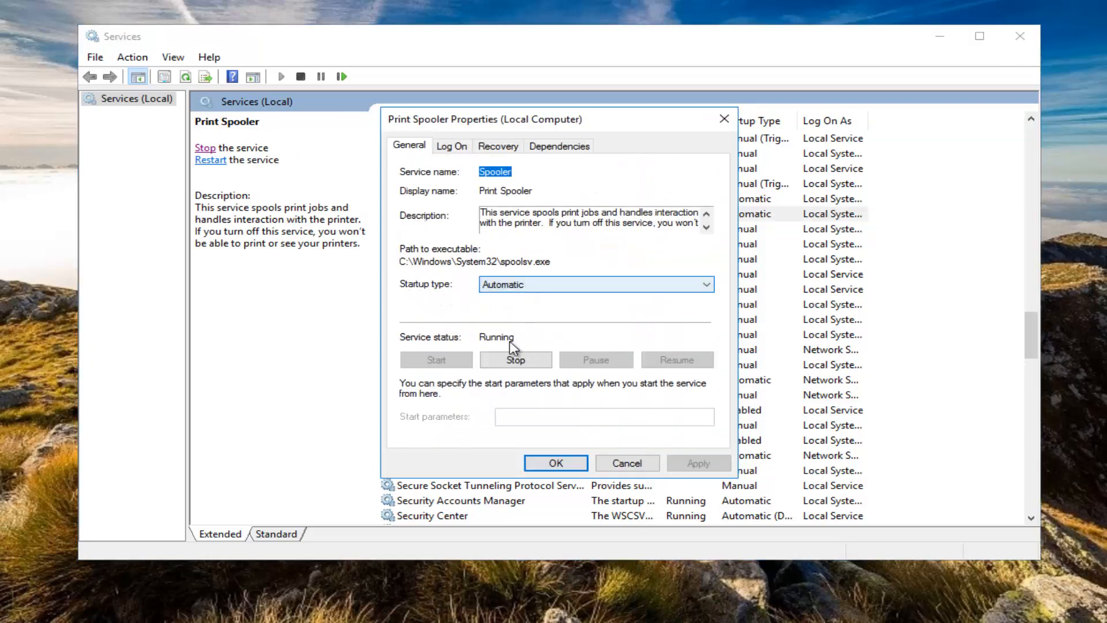
{"action": "left_click", "coordinate": [516, 360]}
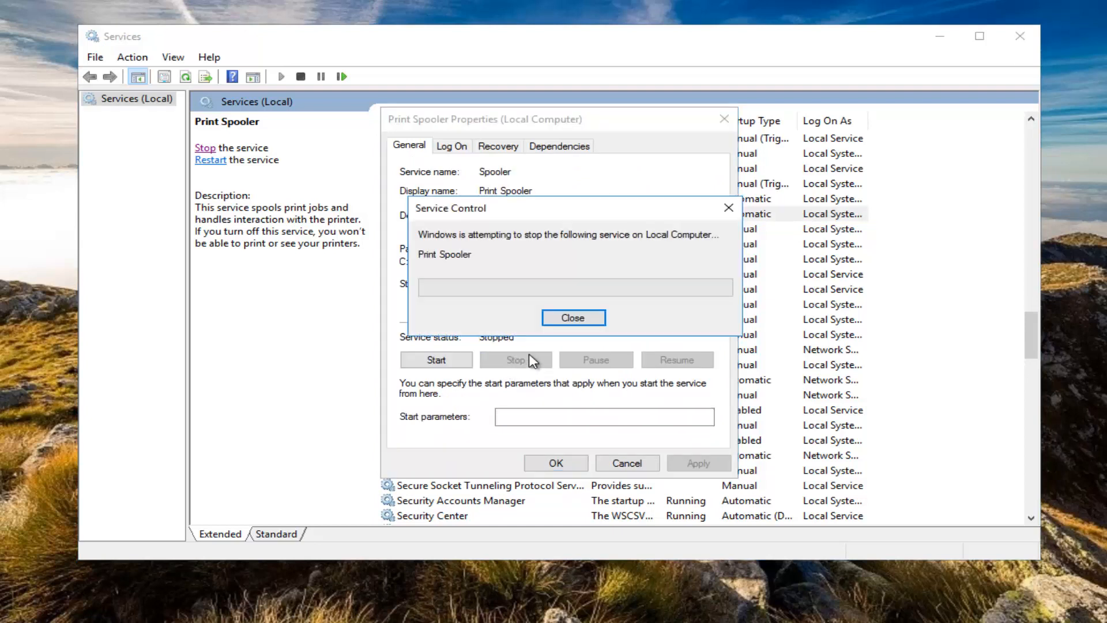
{"action": "left_click", "coordinate": [572, 318]}
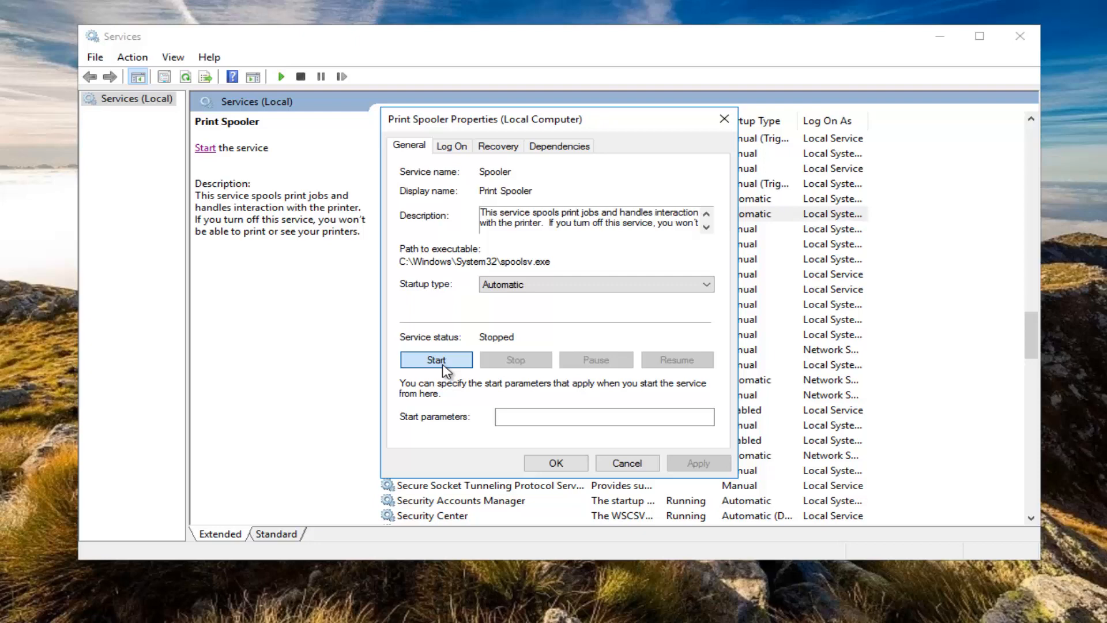
{"action": "left_click", "coordinate": [436, 359]}
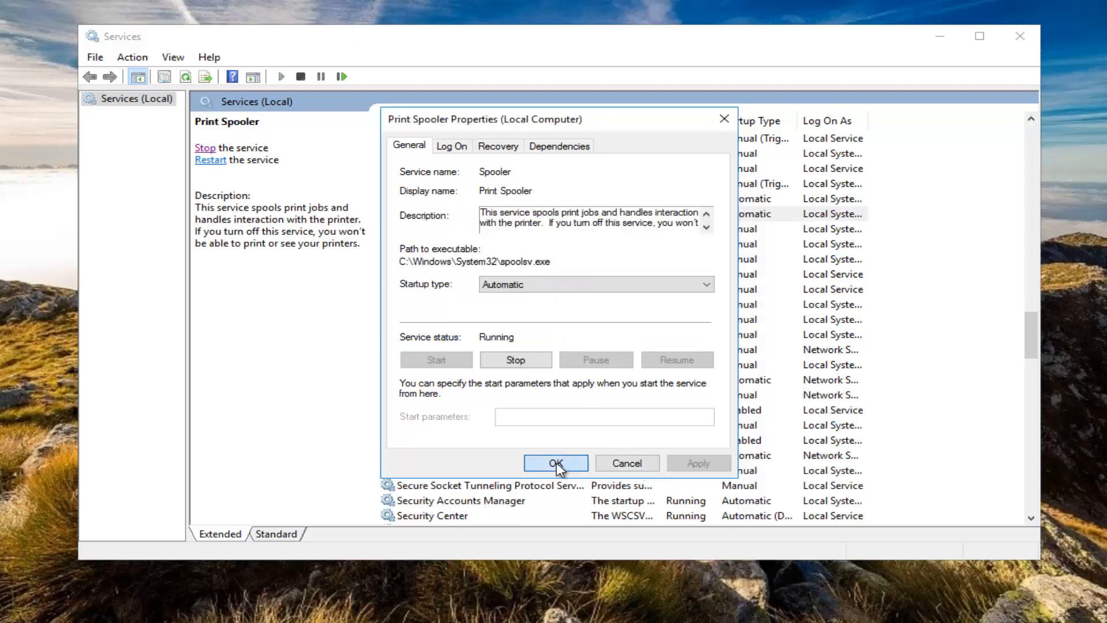
- Confirm the Print Spooler properties with OK and close the Services window
{"action": "left_click", "coordinate": [556, 463]}
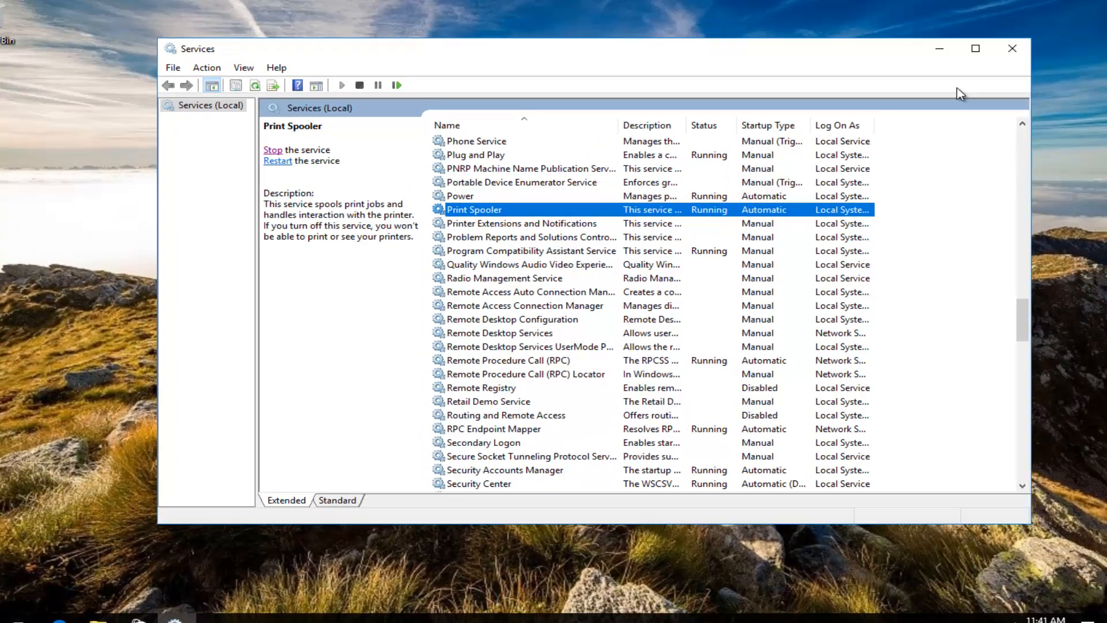
{"action": "left_click", "coordinate": [1013, 48]}
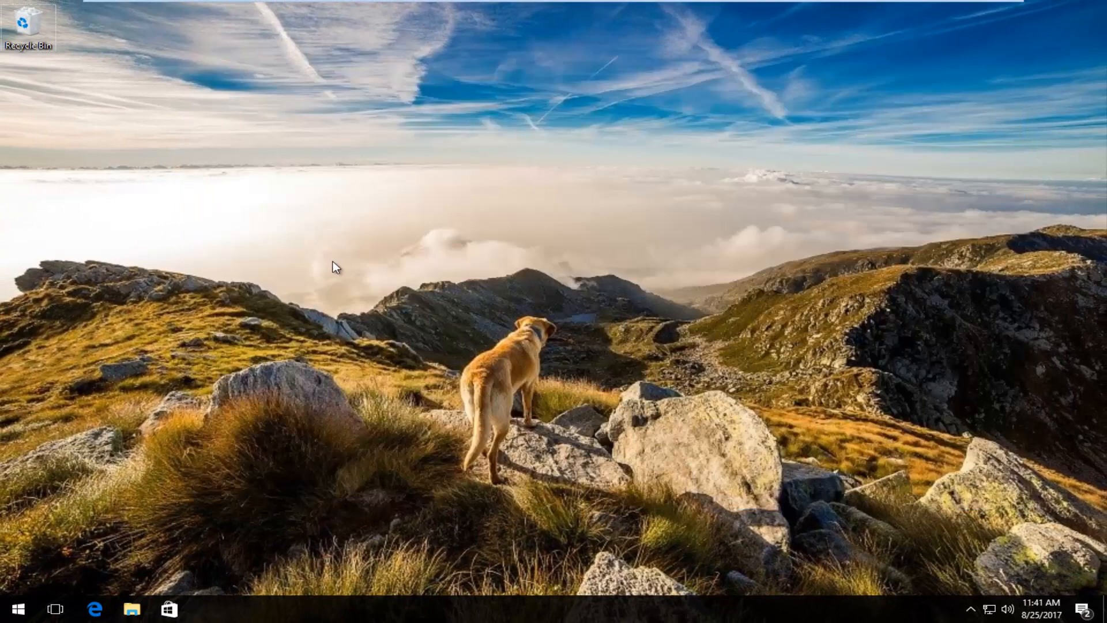